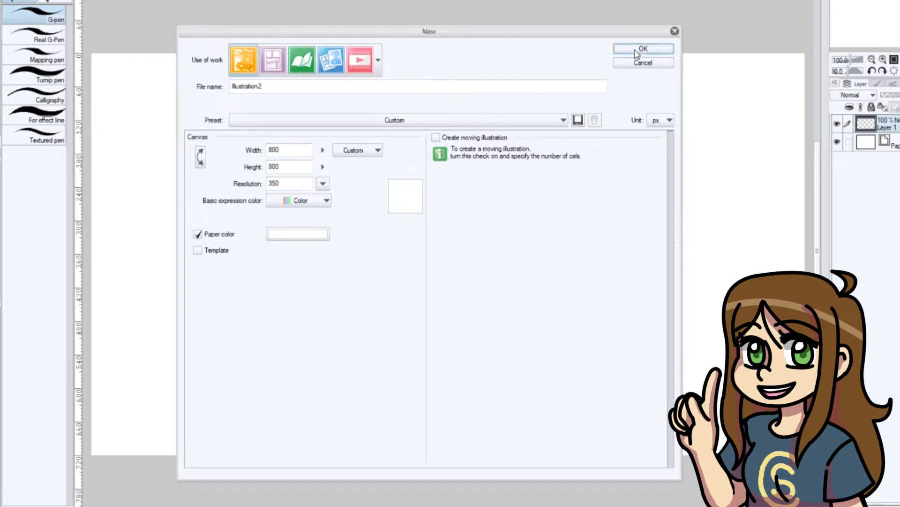
# Confirm the new 'emotes' canvas and view its light square panel on the muted background.
pyautogui.click(645, 49)
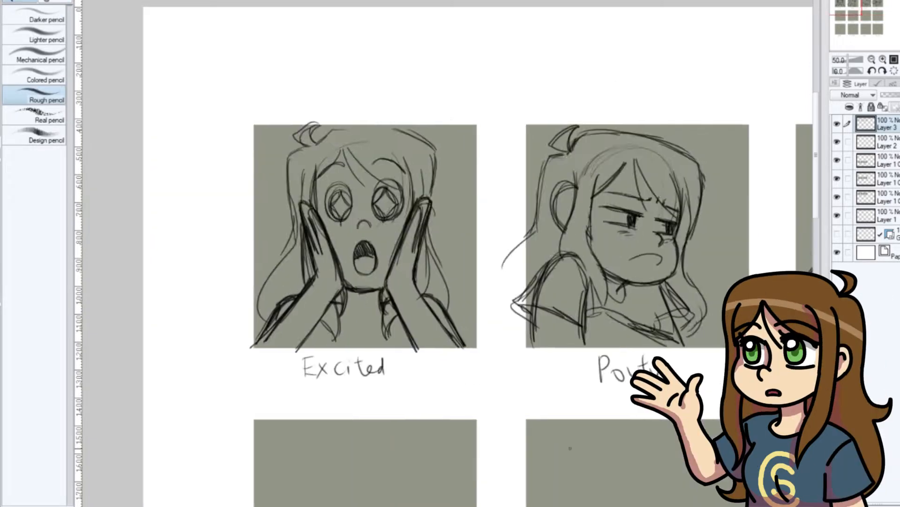
pyautogui.scroll(-3)
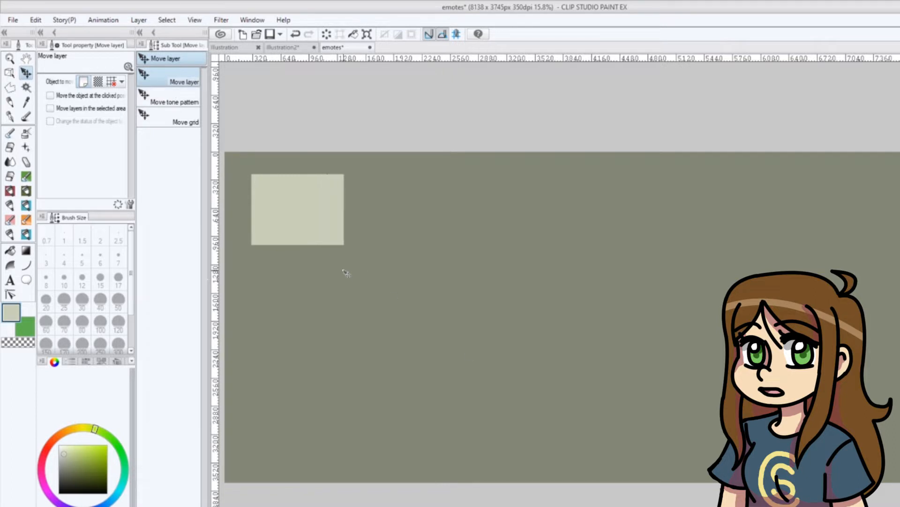
# Duplicate the square panel layer twice to build the row of matching panels.
pyautogui.click(138, 20)
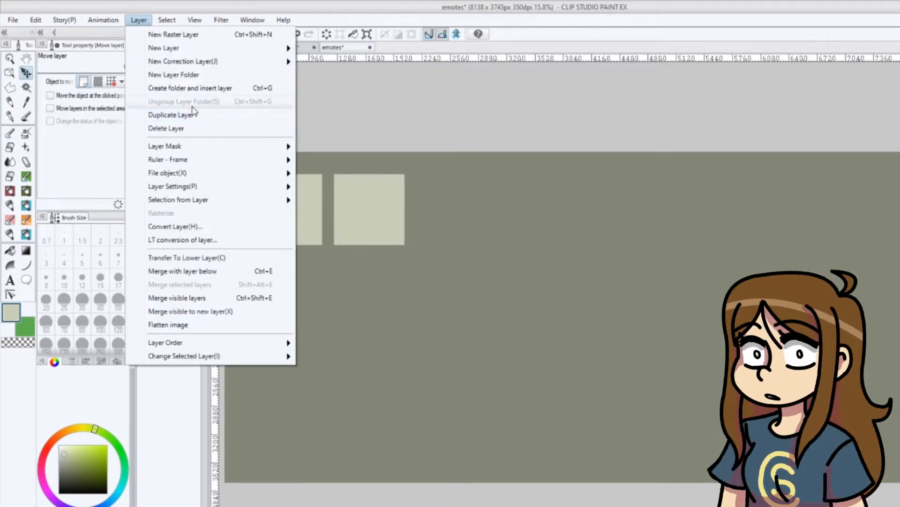
pyautogui.click(171, 115)
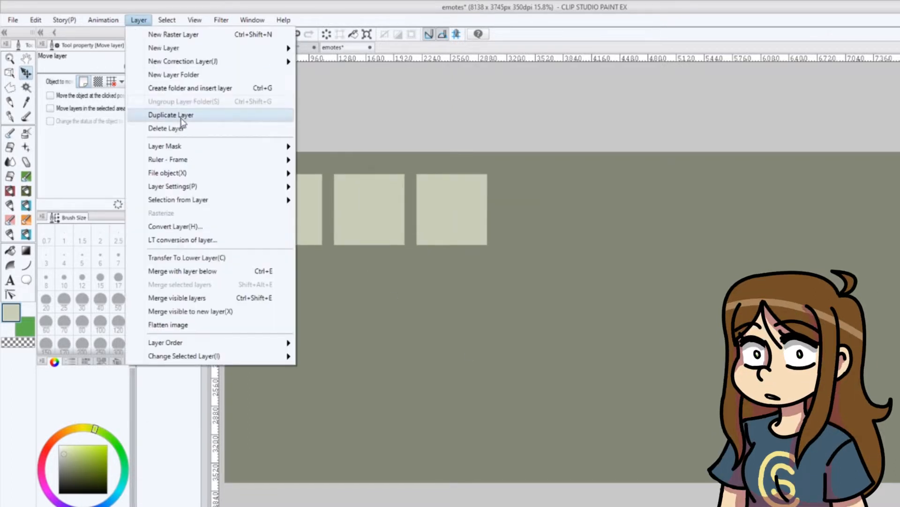
pyautogui.click(171, 115)
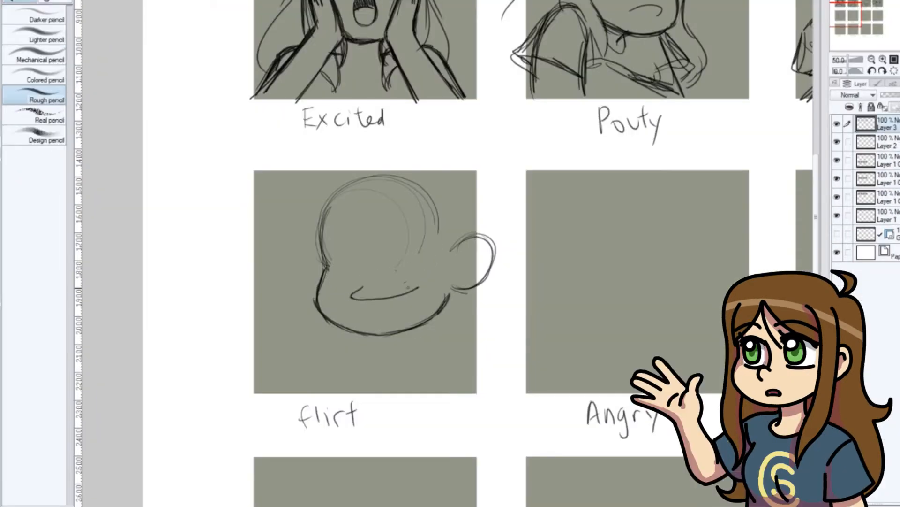
# Rough-pencil the girl's head in the Flirt panel and continue down the sheet.
pyautogui.moveTo(344, 218); pyautogui.dragTo(391, 265)
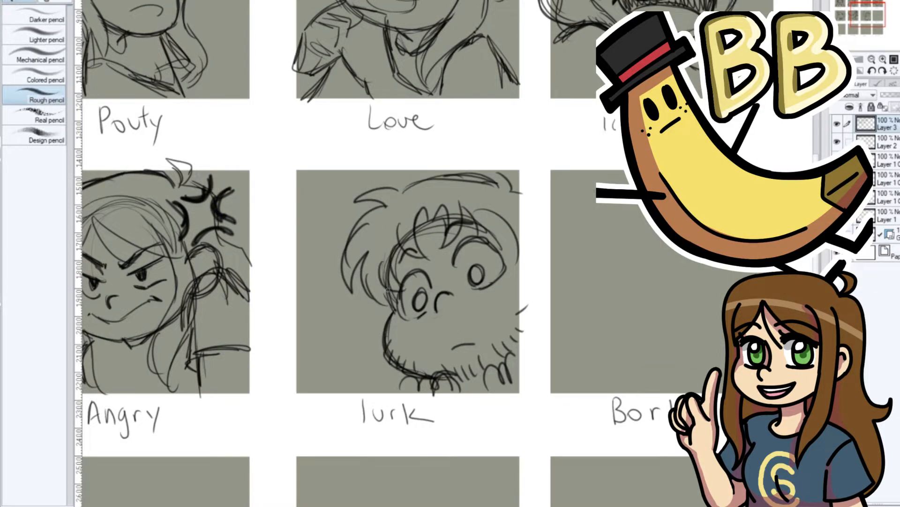
pyautogui.scroll(-3)
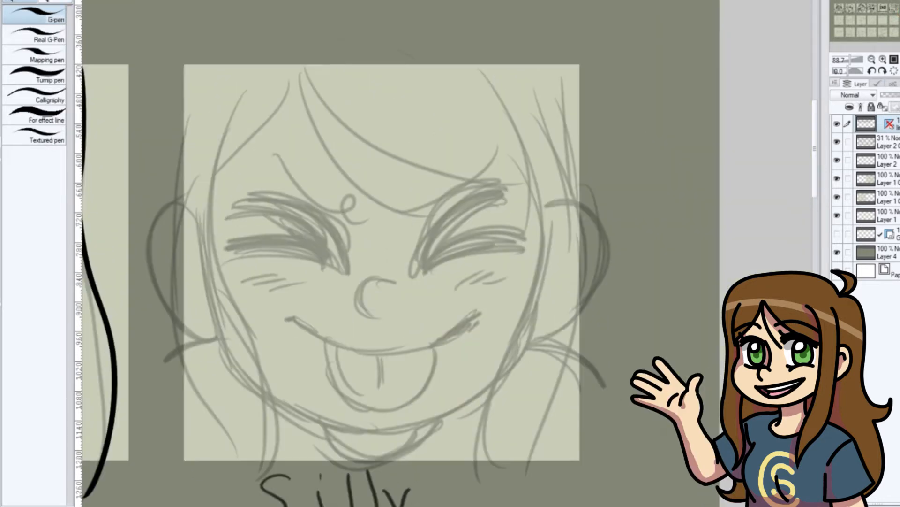
# Ink G-pen line art over the Silly sketch on a new layer.
pyautogui.moveTo(252, 86); pyautogui.dragTo(204, 485)
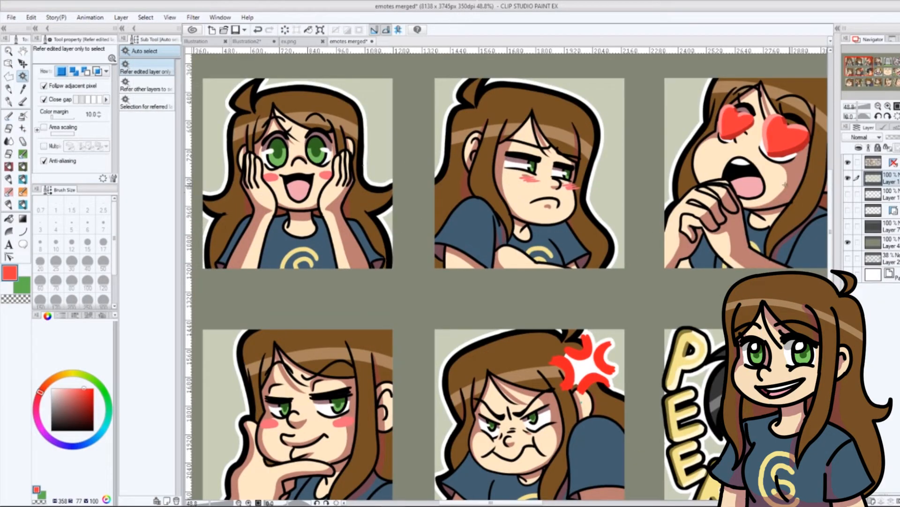
# Paste the copied excited emote as a new layer on the 800×800 Emote 1.4.png canvas.
pyautogui.click(296, 173)
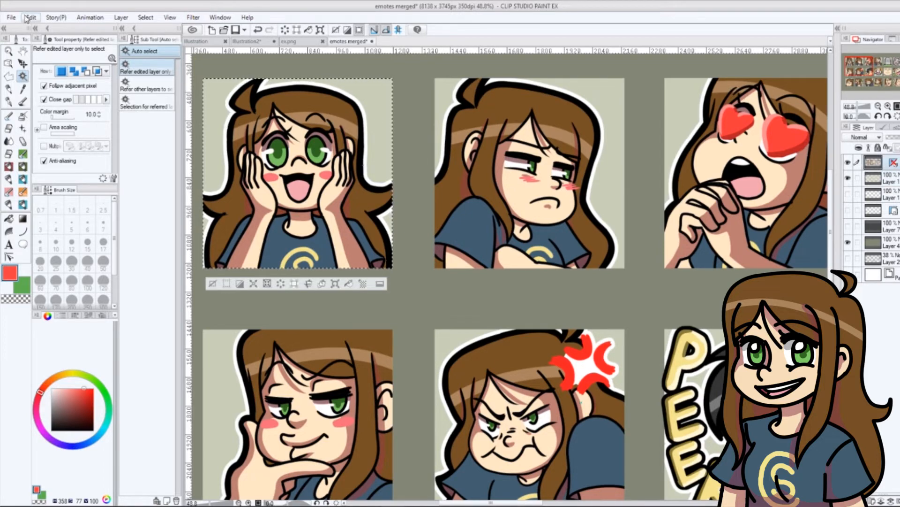
pyautogui.click(28, 17)
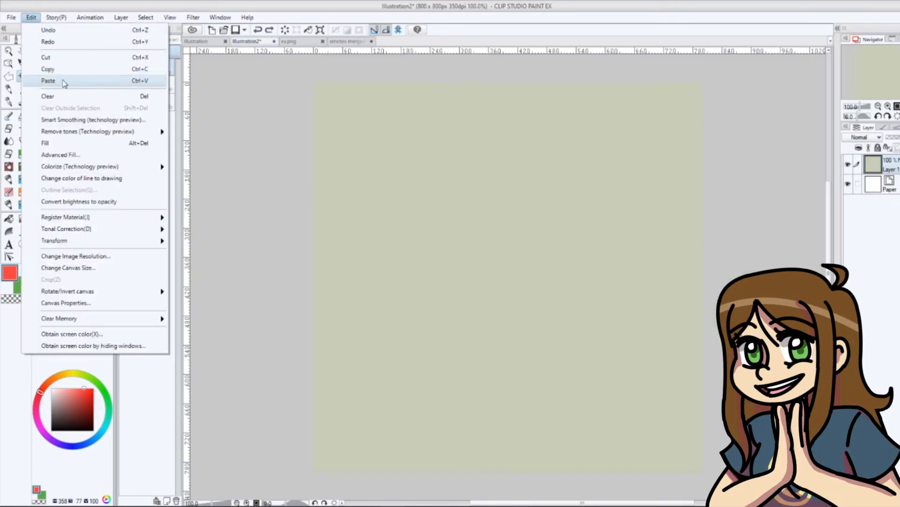
pyautogui.click(46, 81)
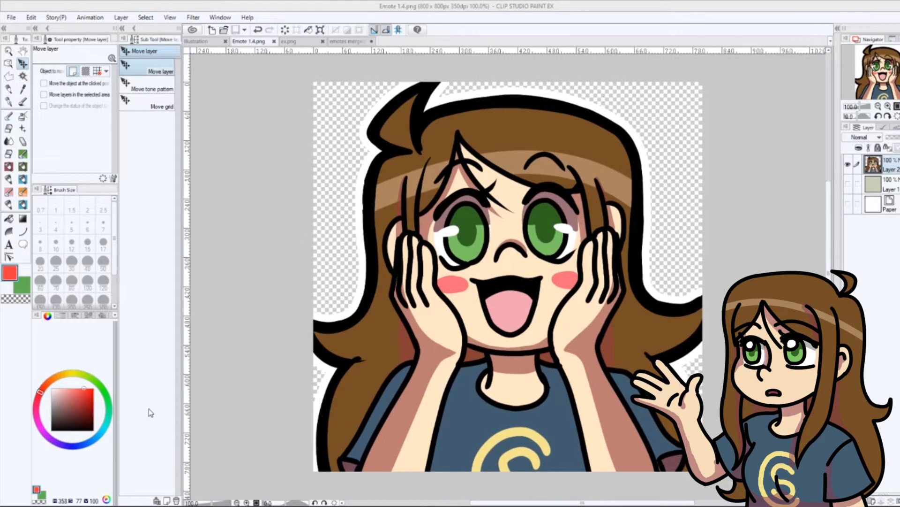
# Change the excited emote's image resolution to 112 px.
pyautogui.click(29, 17)
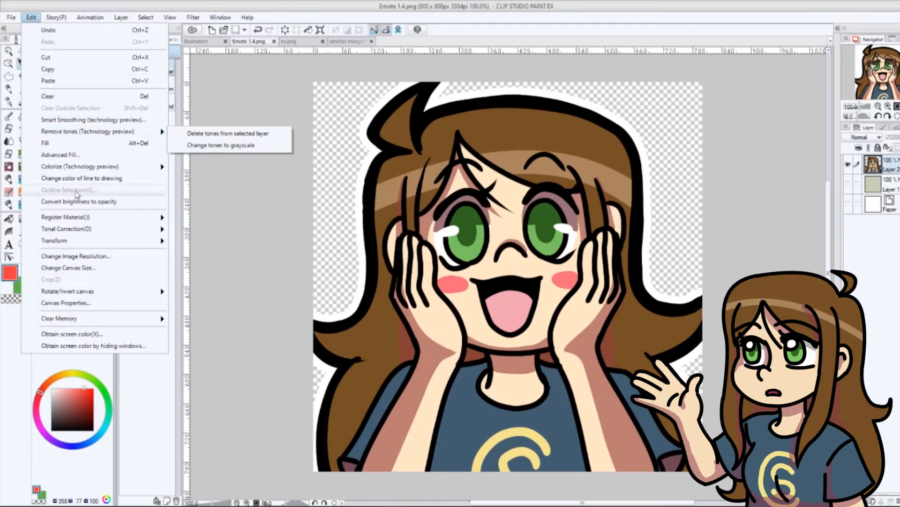
pyautogui.click(75, 255)
pyautogui.write('112')
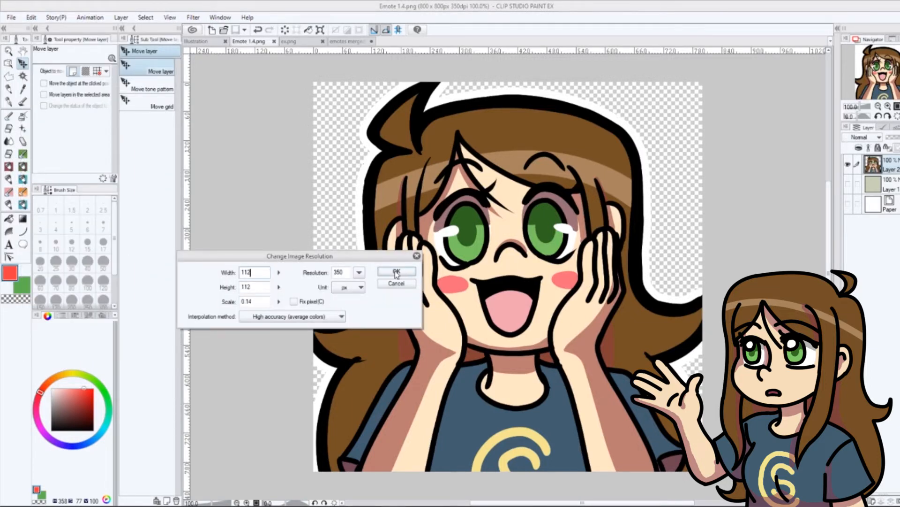
pyautogui.click(395, 272)
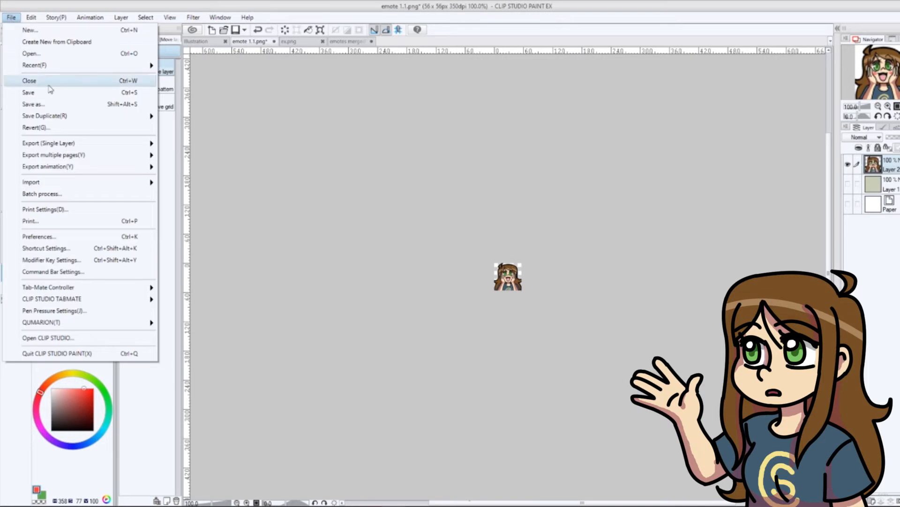
# Save the resized emote as 'emote 1.2' PNG in the Emotes folder.
pyautogui.click(32, 105)
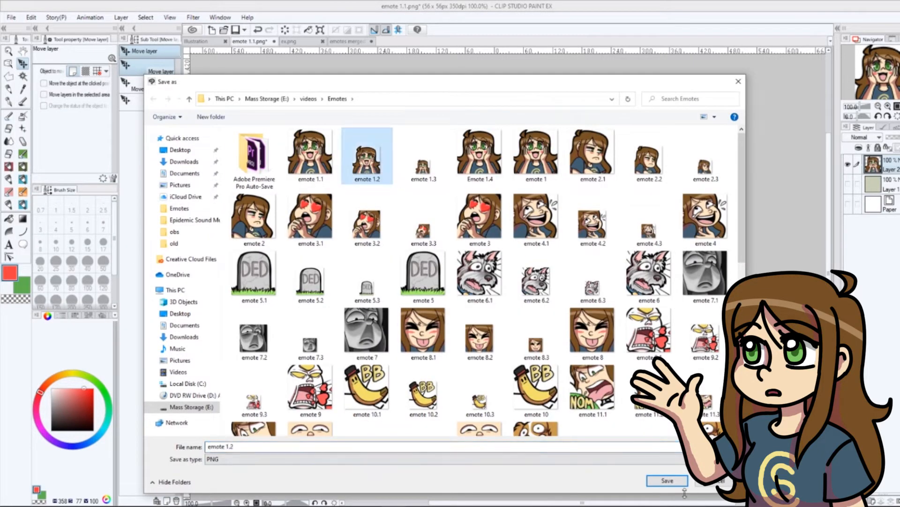
pyautogui.click(670, 479)
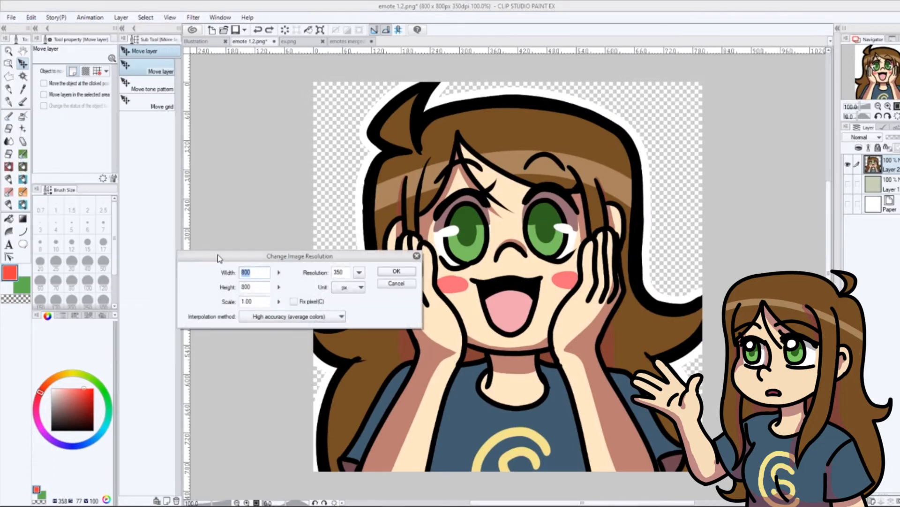
pyautogui.click(396, 271)
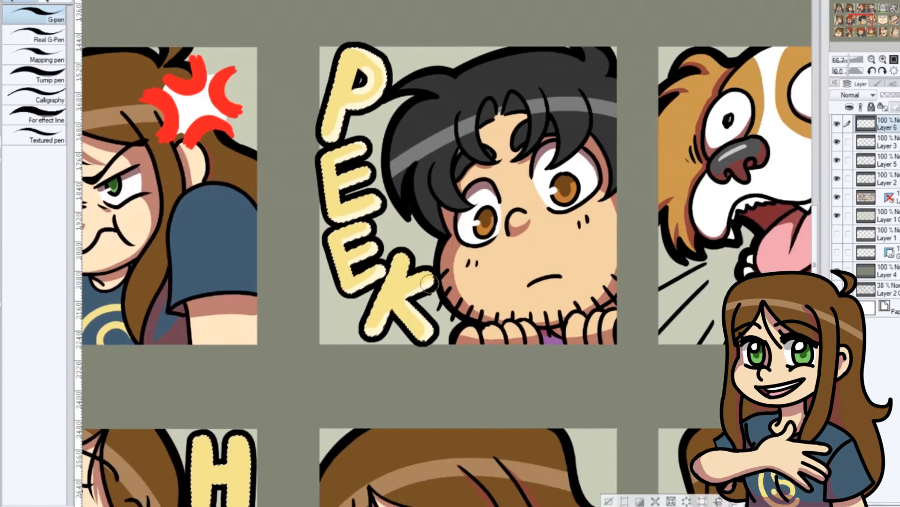
# Scroll the emote sheet to inspect the finished Peek and Glory panels.
pyautogui.scroll(-3)
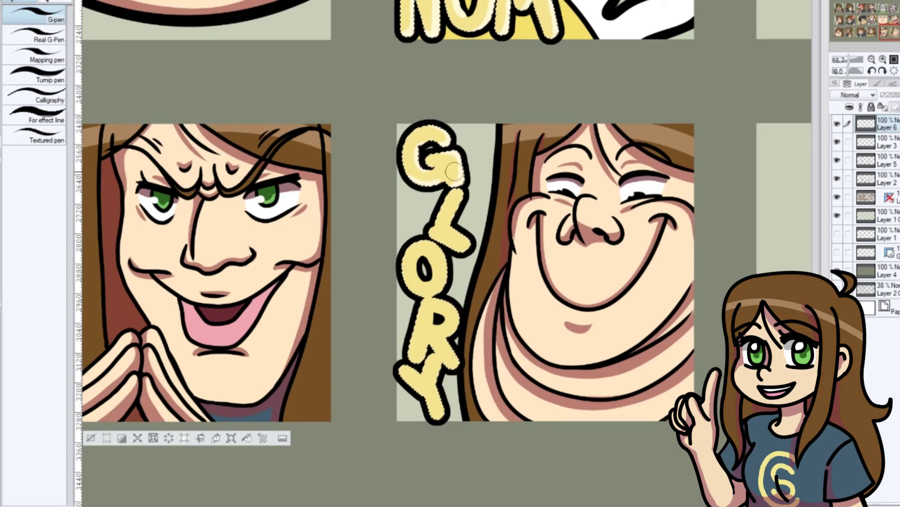